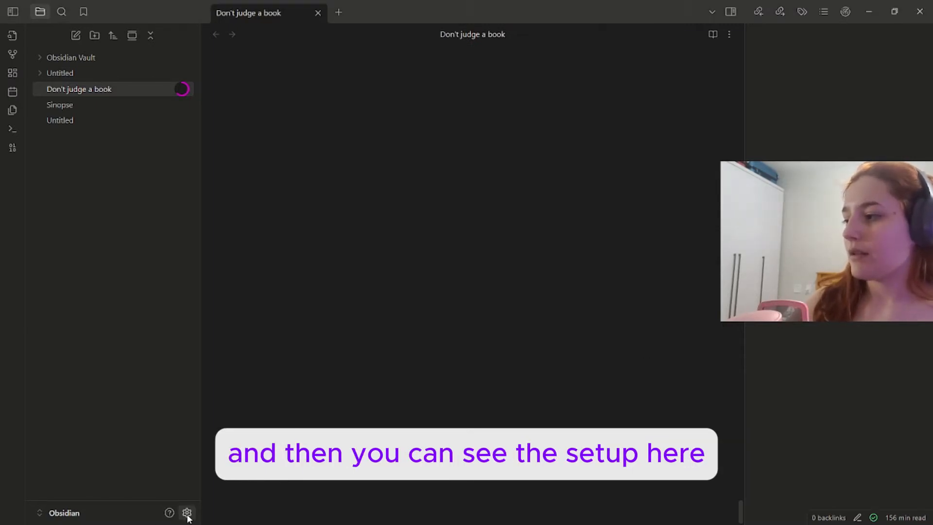
Show the Community plugins page in Settings with the five installed plugins listed.
click(186, 513)
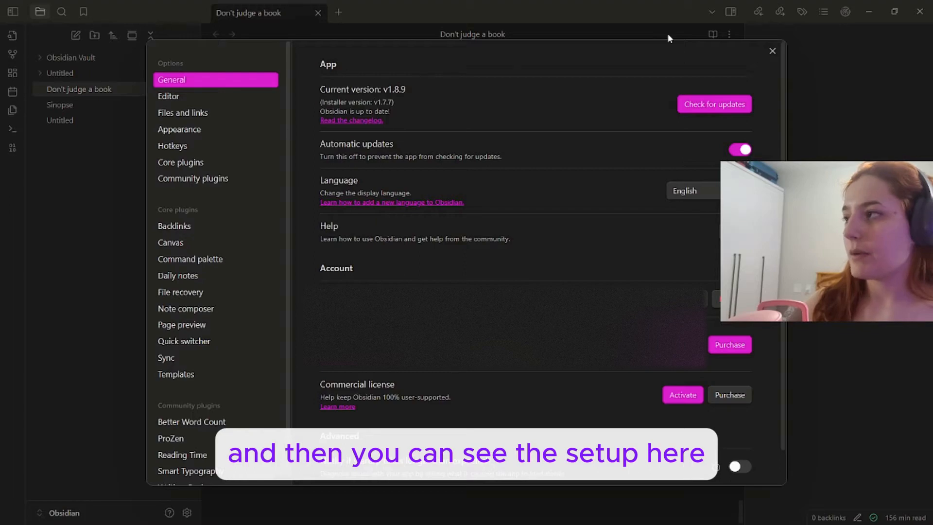
click(181, 163)
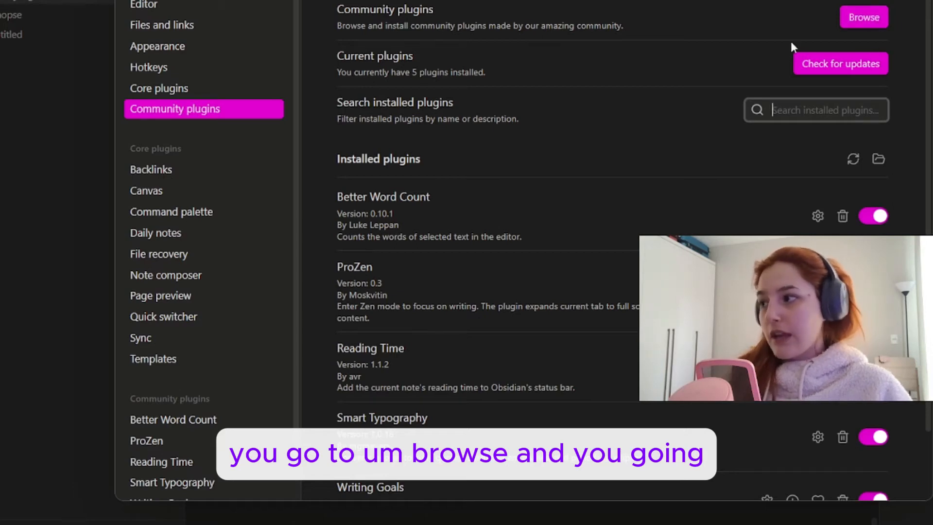
Review the Writing Goals plugin's description, then return to the note showing 0 words today of 50,000.
scroll(down, 3)
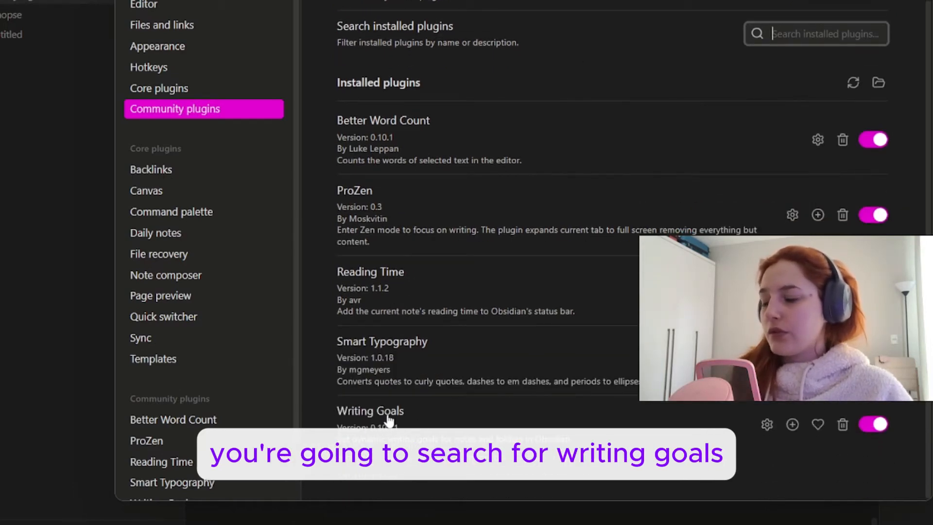
click(369, 411)
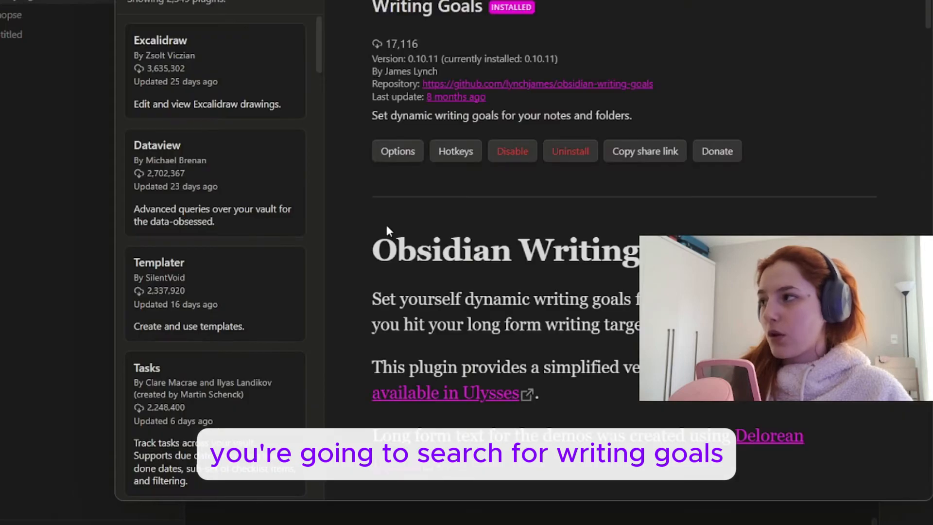
scroll(down, 3)
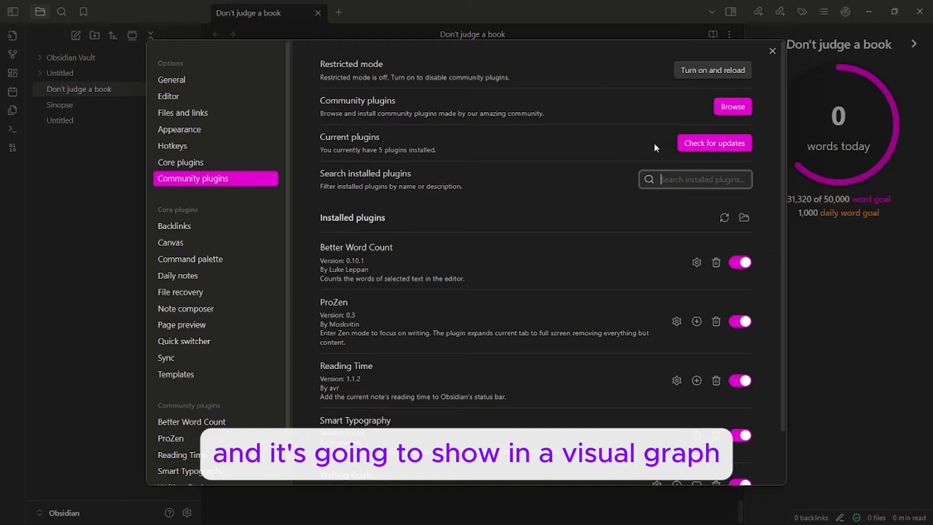
click(772, 51)
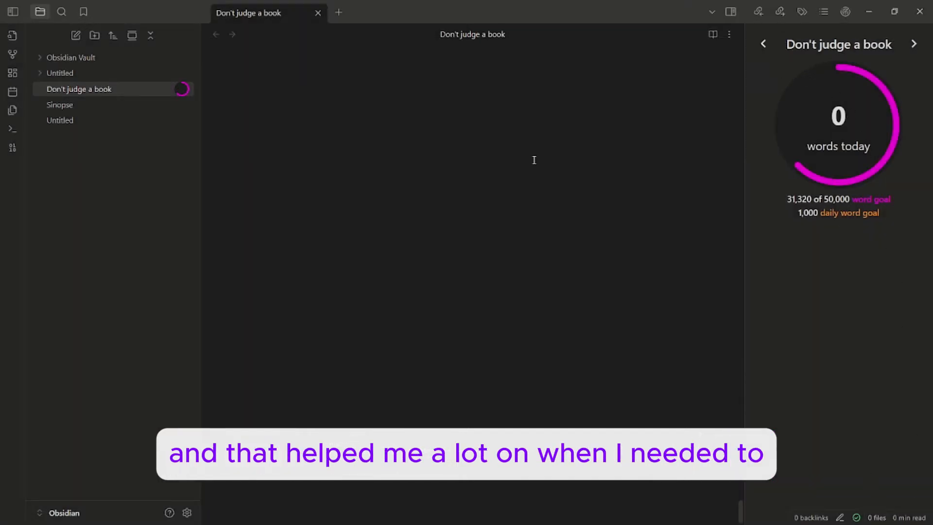
Type 'Wor' in Don't judge a book and confirm its 50,000-word goal and 1,000-word daily goal.
text(Wor)
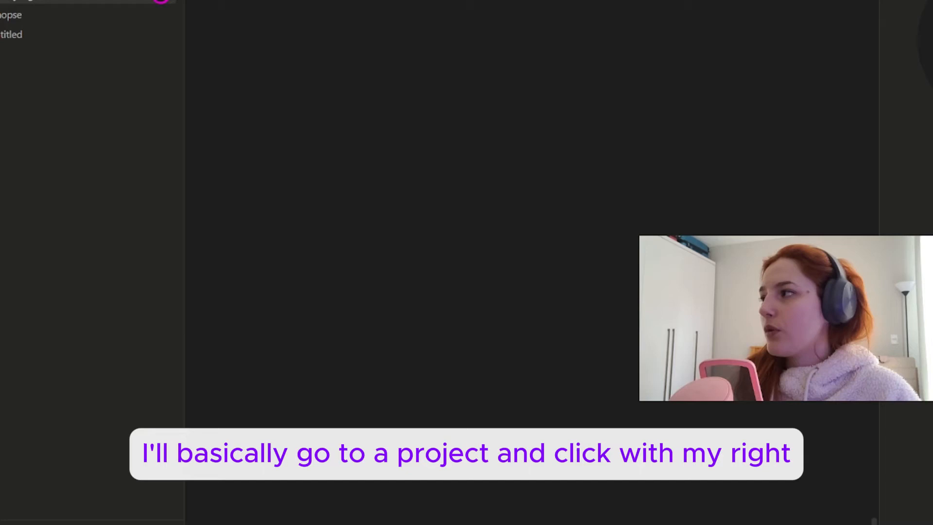
right_click(48, 2)
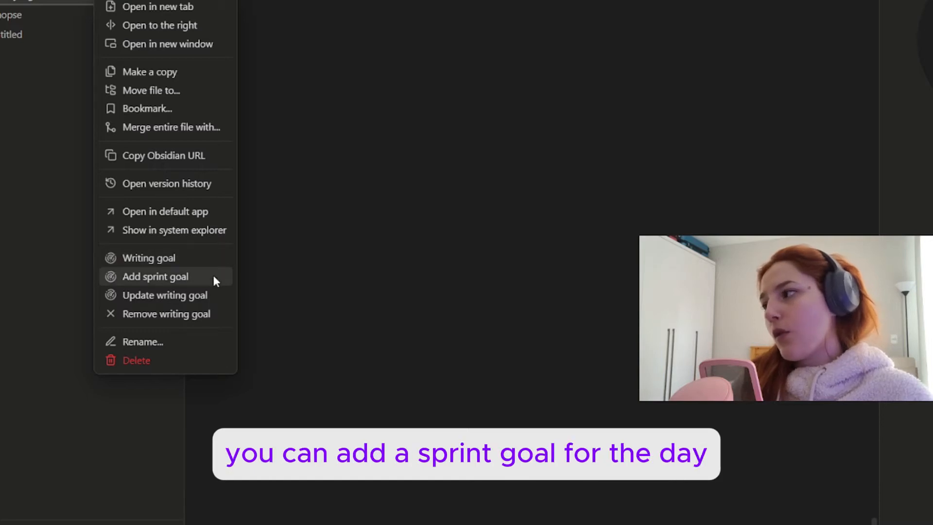
mouse_move(225, 286)
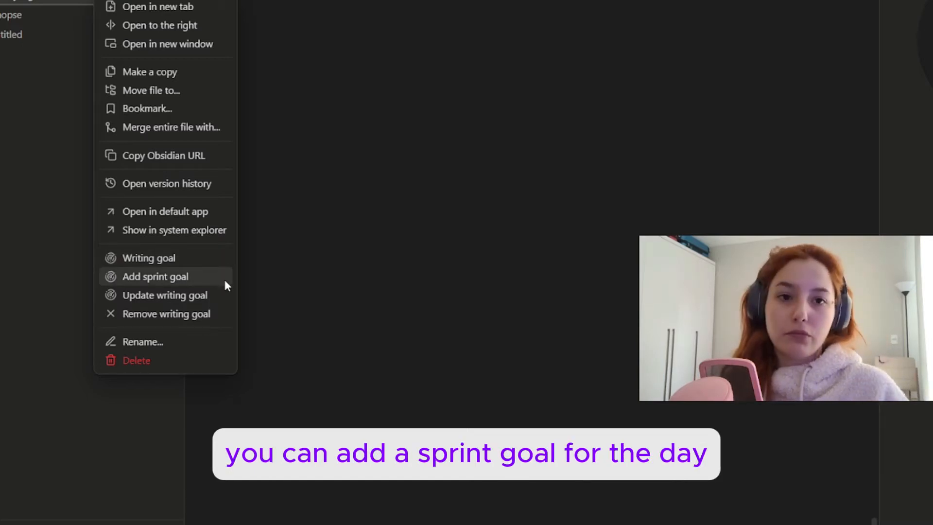
click(148, 258)
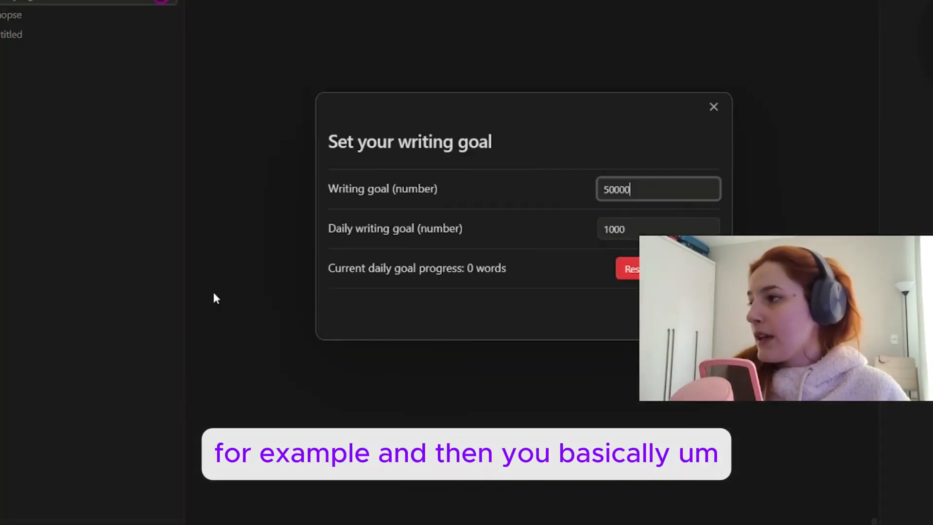
mouse_move(592, 219)
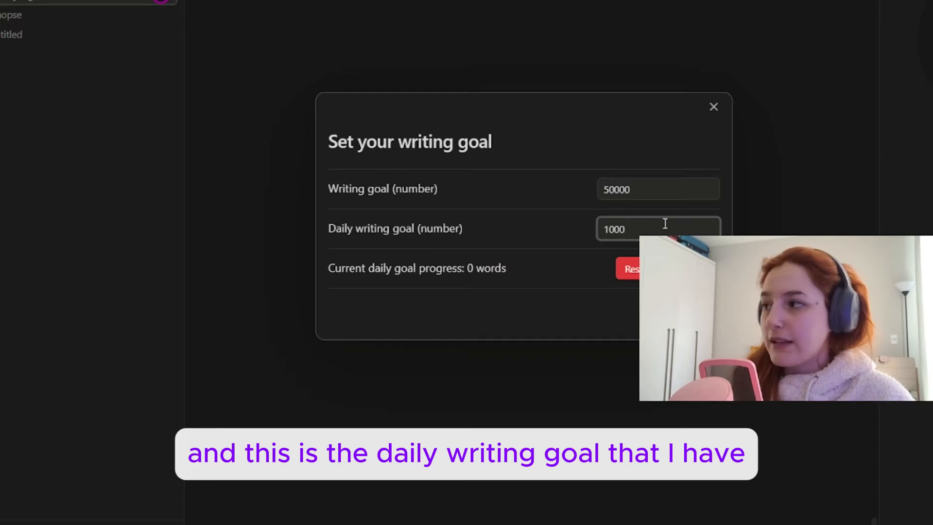
click(713, 107)
text(Word word word)
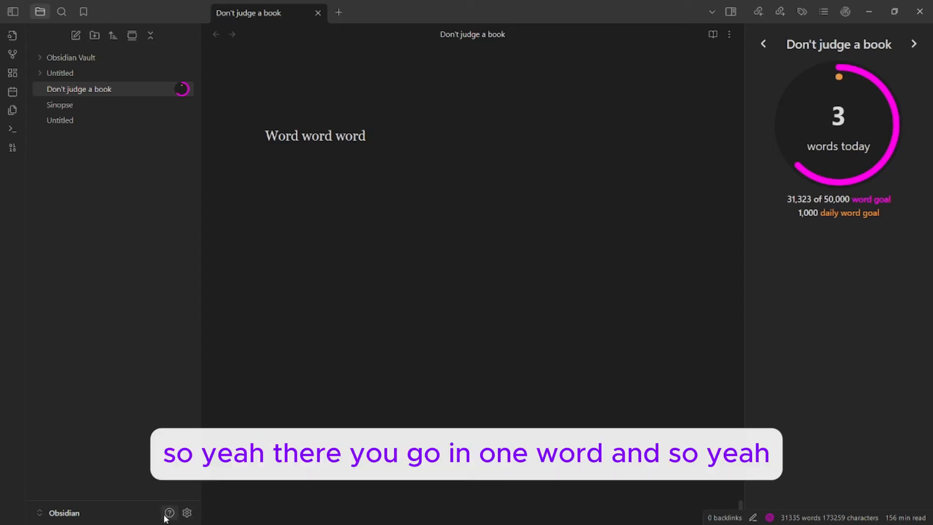
Add a stray test line 'hshshh' above the existing text in the note.
text(hshshh)
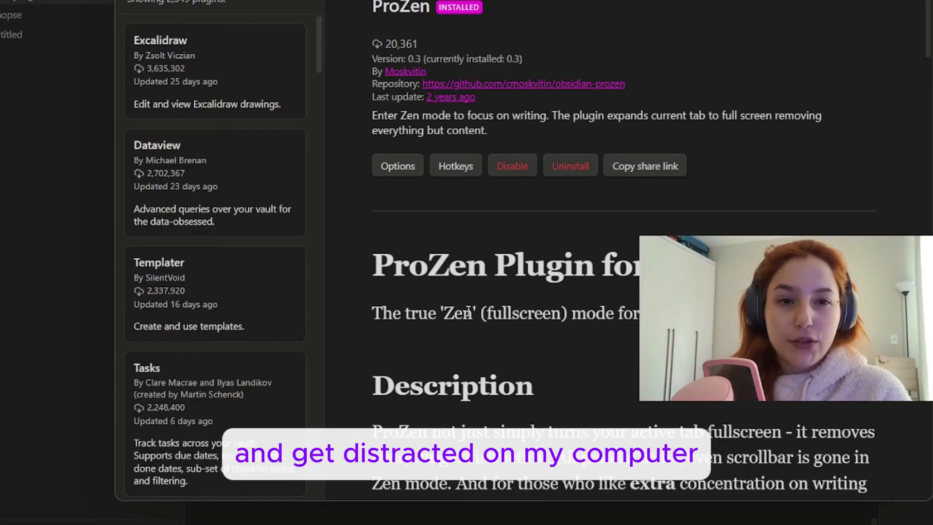
In ProZen full-screen focus mode, write 'Awesome' and begin the line 'This kee...'.
scroll(down, 3)
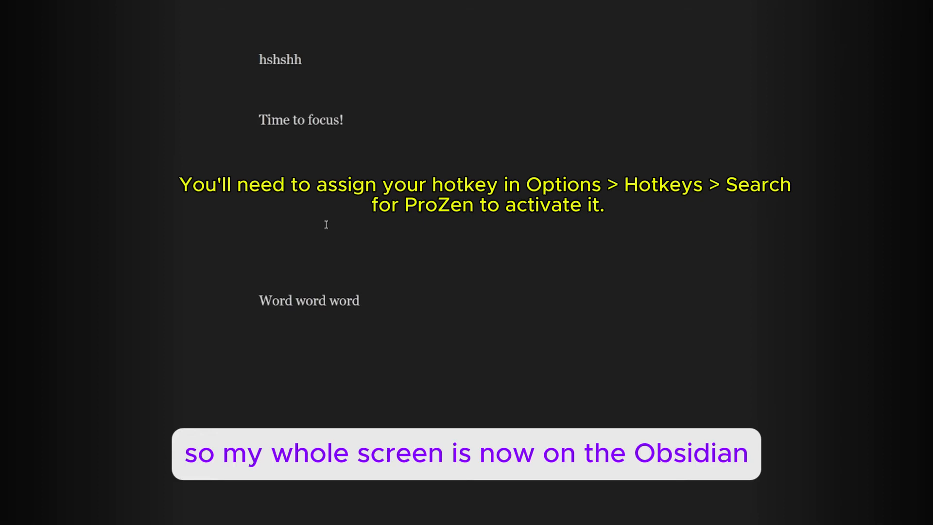
text(Awesome)
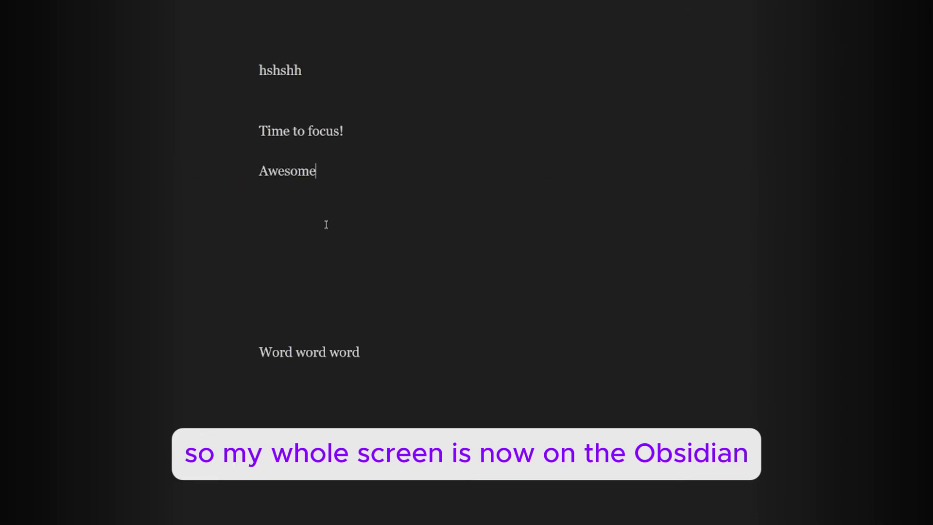
text(This kee)
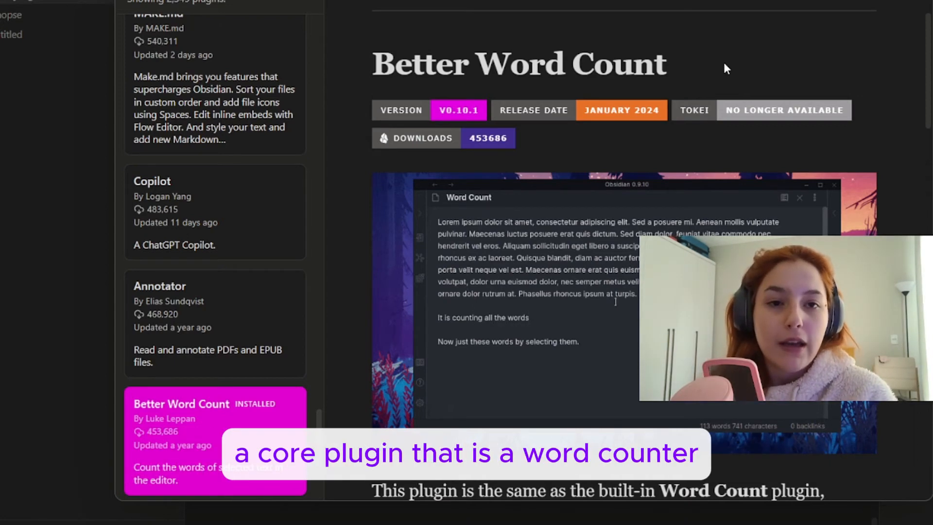
Finish the distractions sentence and select it to check its word and character count in the status bar.
drag(437, 341, 577, 342)
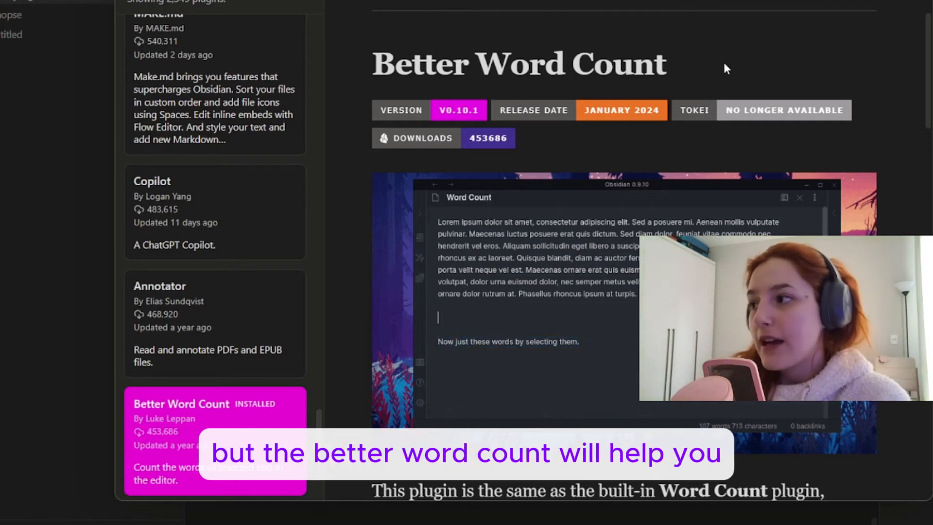
text(It is count)
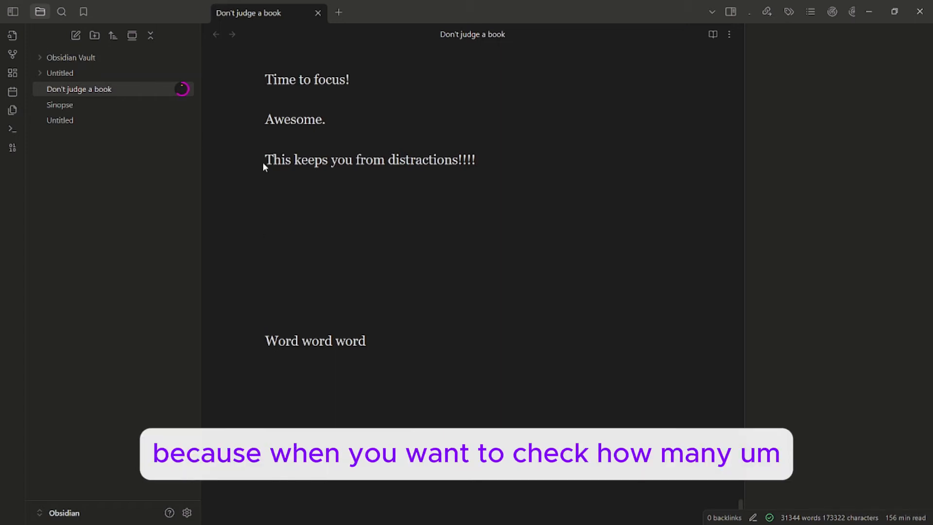
drag(266, 159, 454, 160)
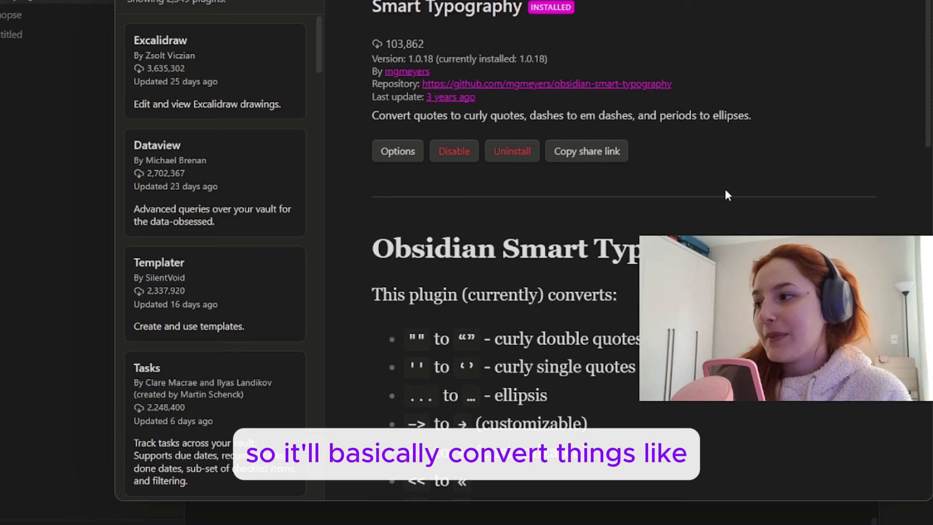
scroll(down, 3)
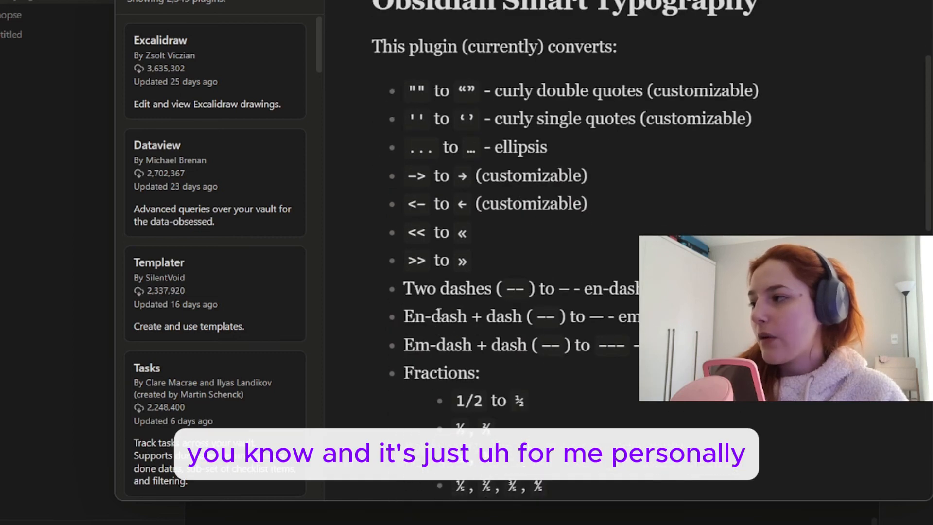
scroll(down, 3)
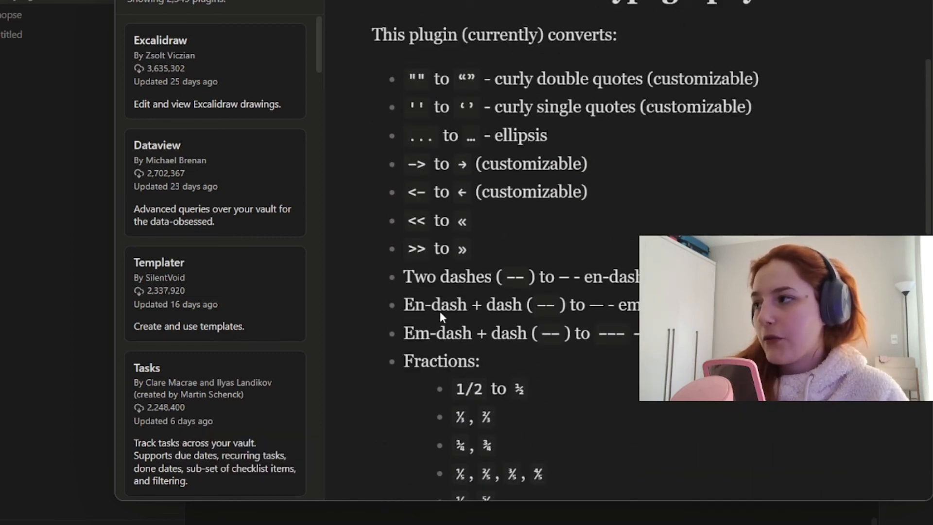